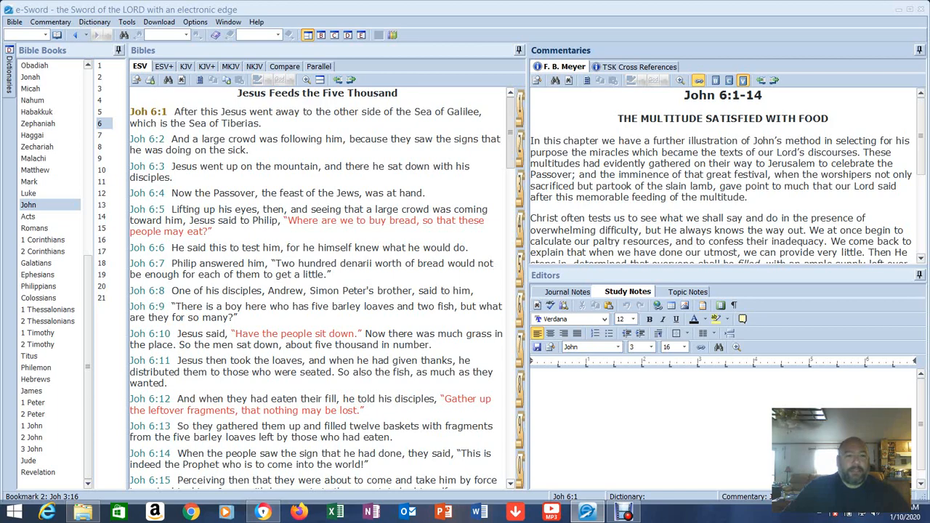
Scroll the John 6 text down to the 'Words of Eternal Life' heading at verse 6:60.
scroll(down, 3)
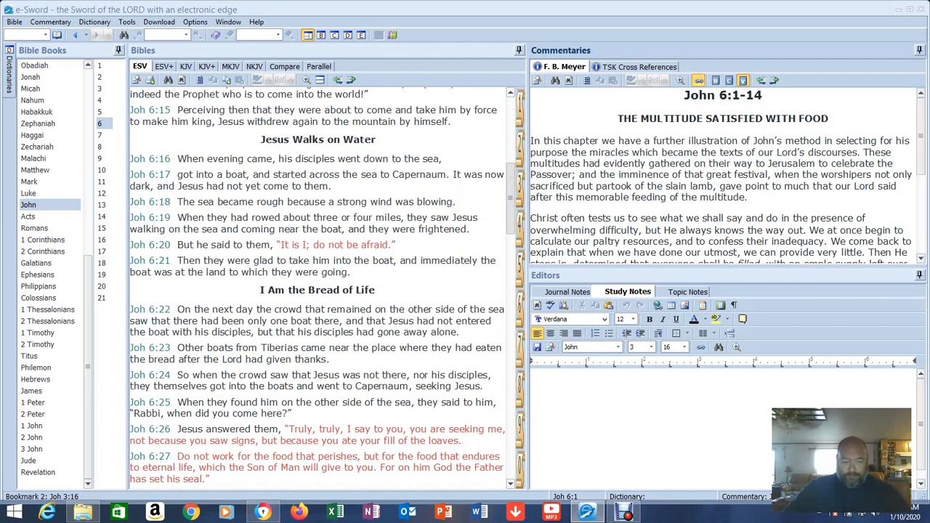
scroll(down, 3)
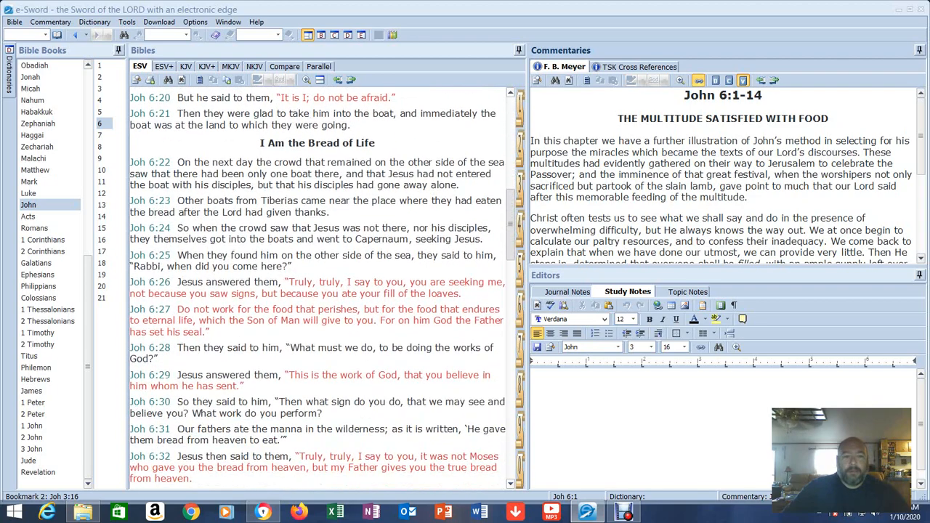
scroll(down, 3)
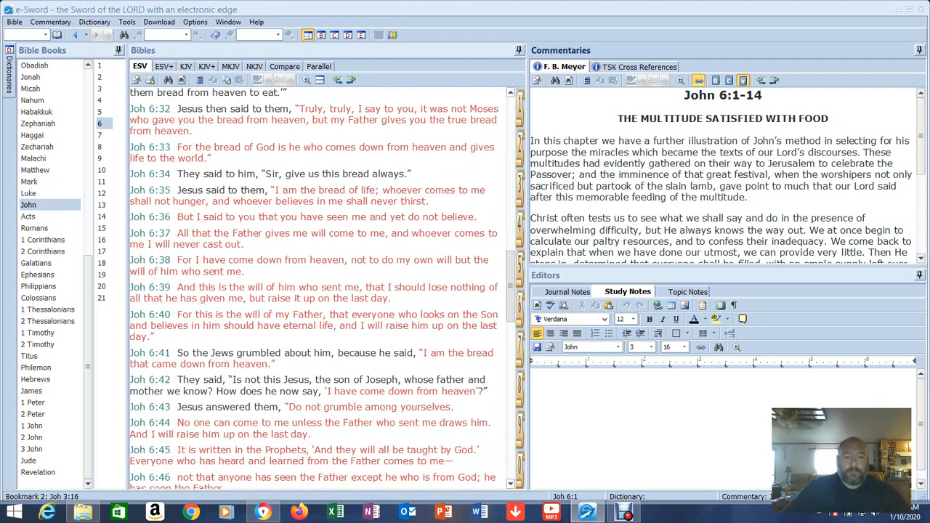
scroll(down, 3)
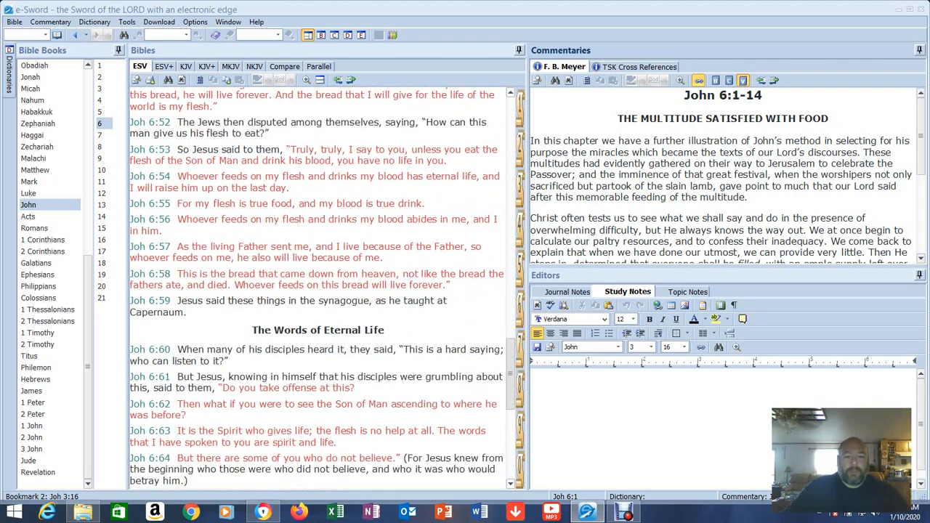
scroll(down, 3)
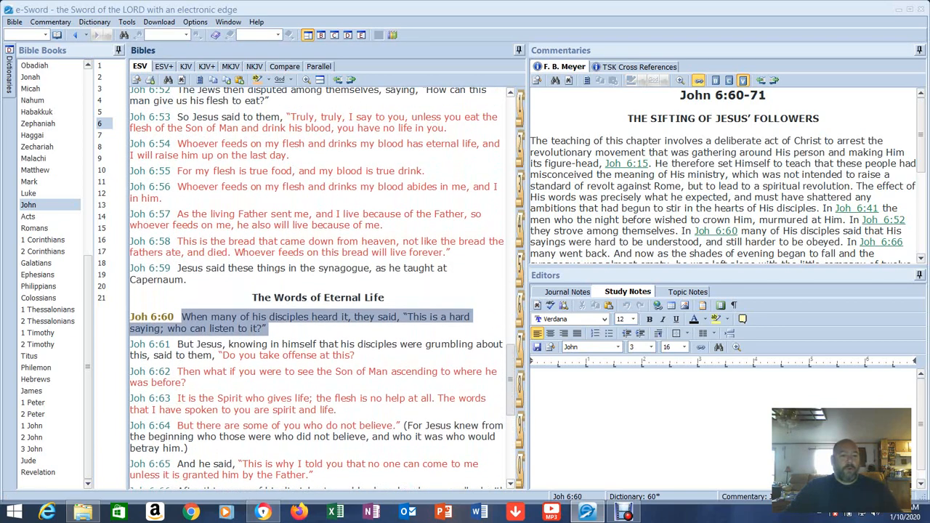
Scroll so John 6:60 through 6:71 are all visible beside the commentary.
scroll(down, 3)
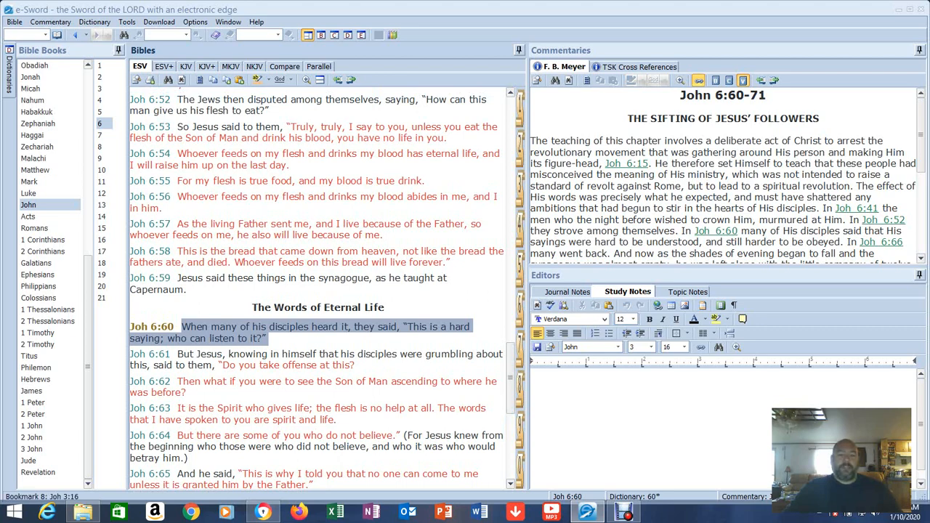
scroll(down, 3)
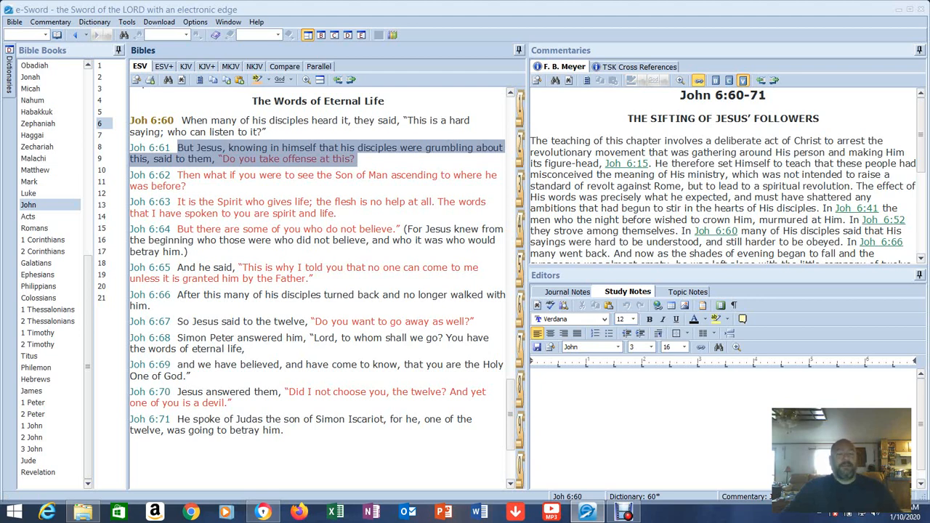
click(312, 181)
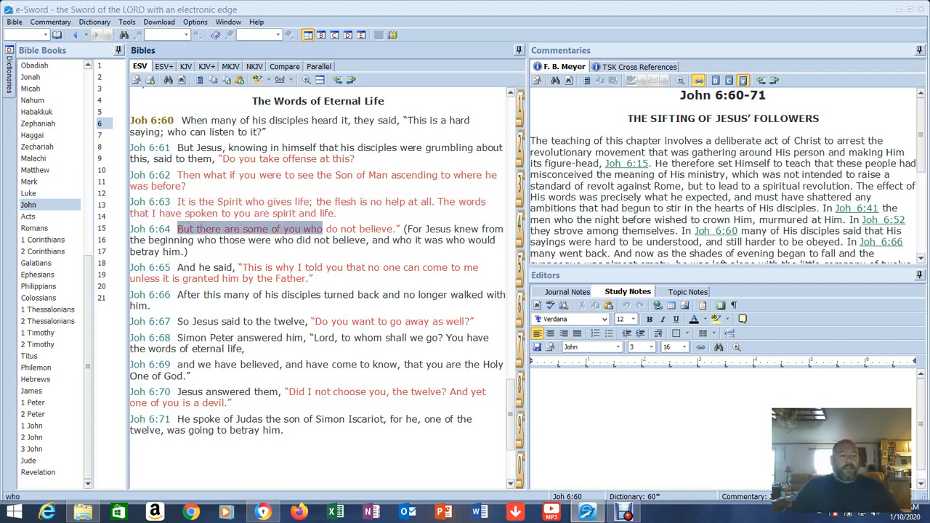
Select 'But there are some of you who do not believe' in John 6:64.
drag(322, 230, 401, 229)
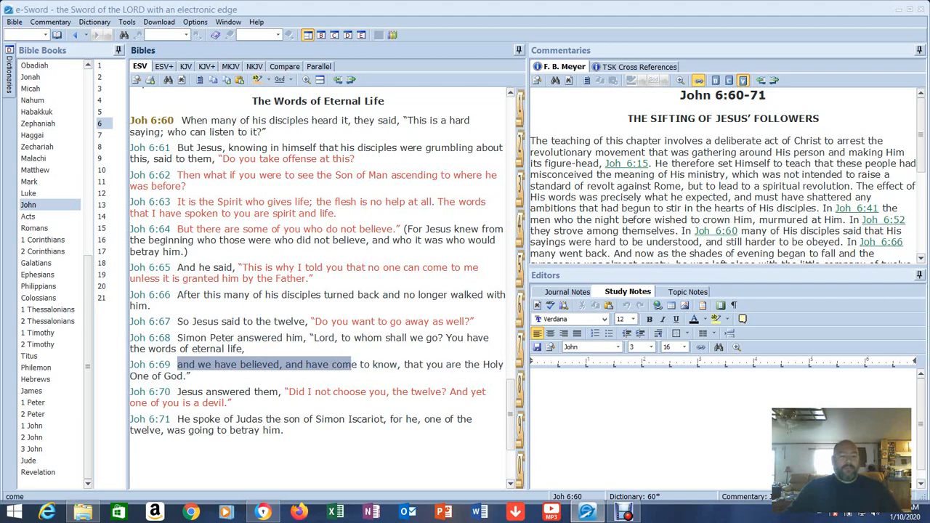
drag(351, 363, 191, 375)
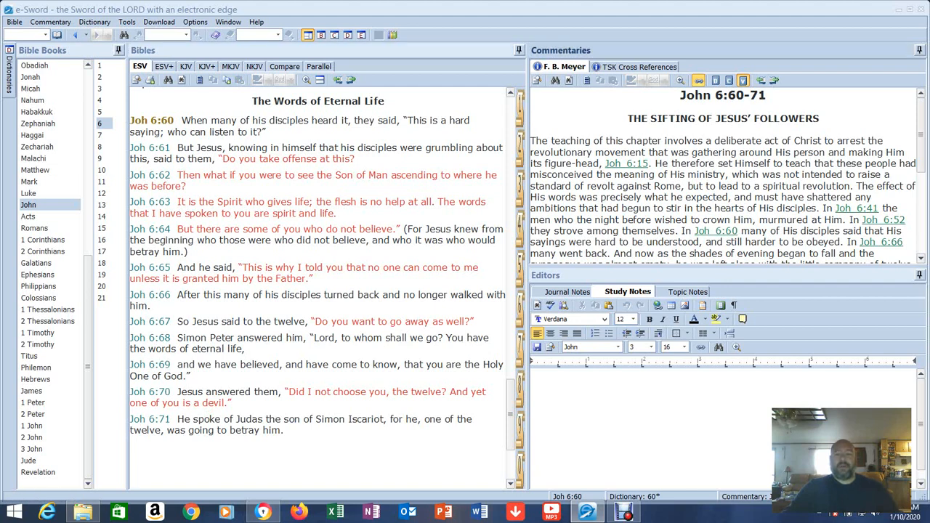
Highlight the first paragraph of Meyer's 'The Sifting of Jesus' Followers' commentary.
drag(532, 140, 835, 152)
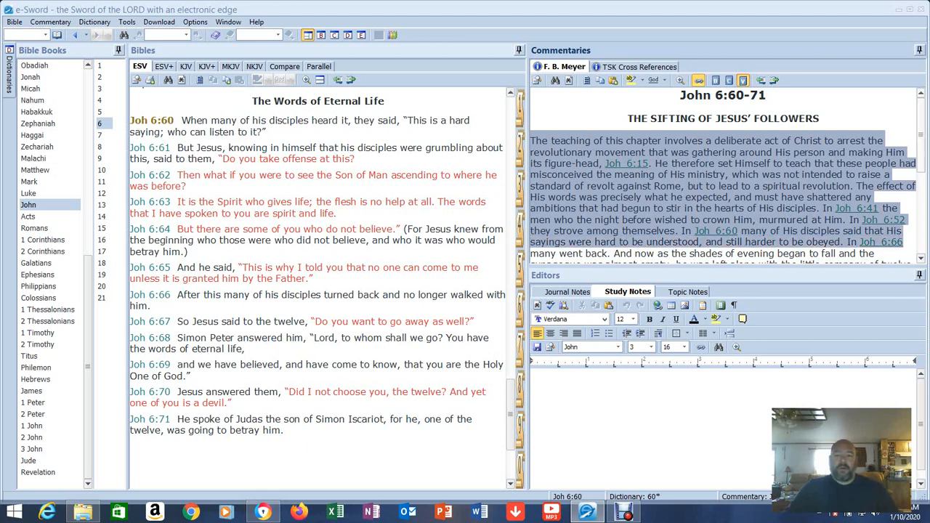
Scroll Meyer's commentary to its end, the note on review questions for Sections 1-28.
scroll(down, 3)
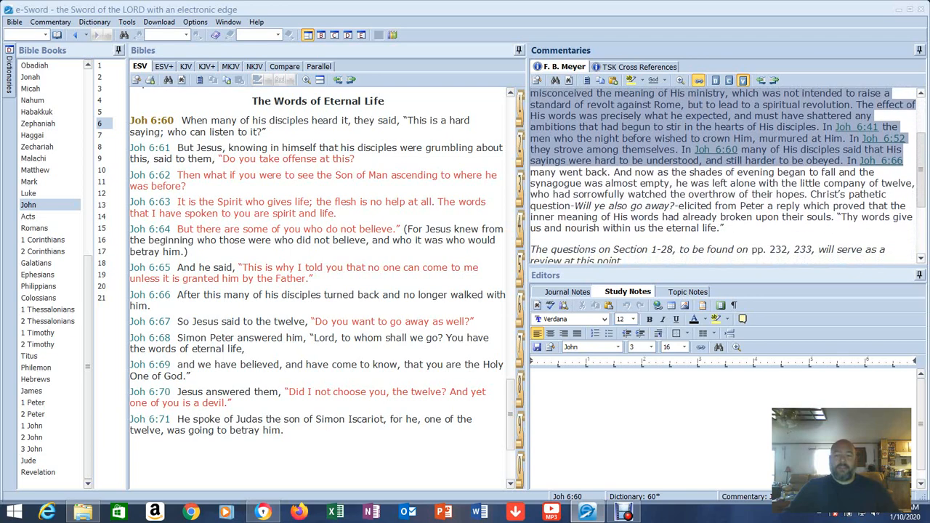
scroll(down, 3)
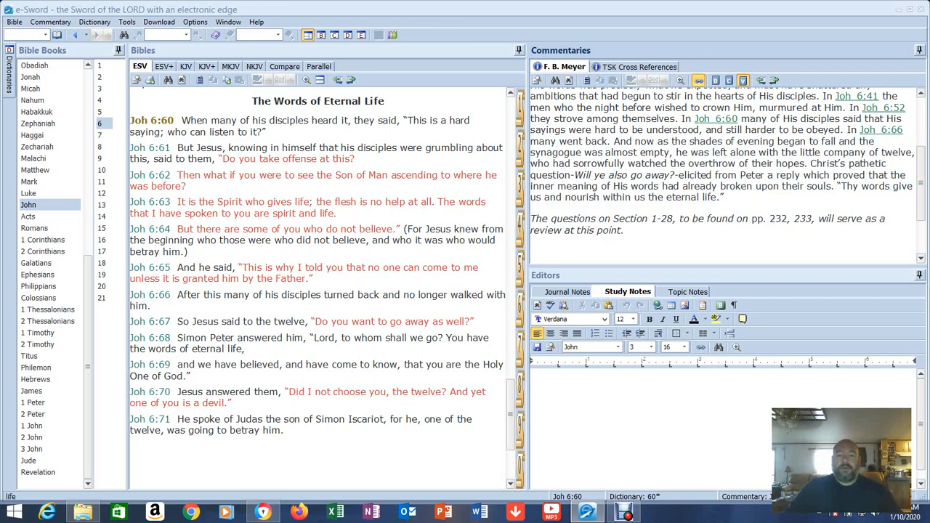
double_click(682, 198)
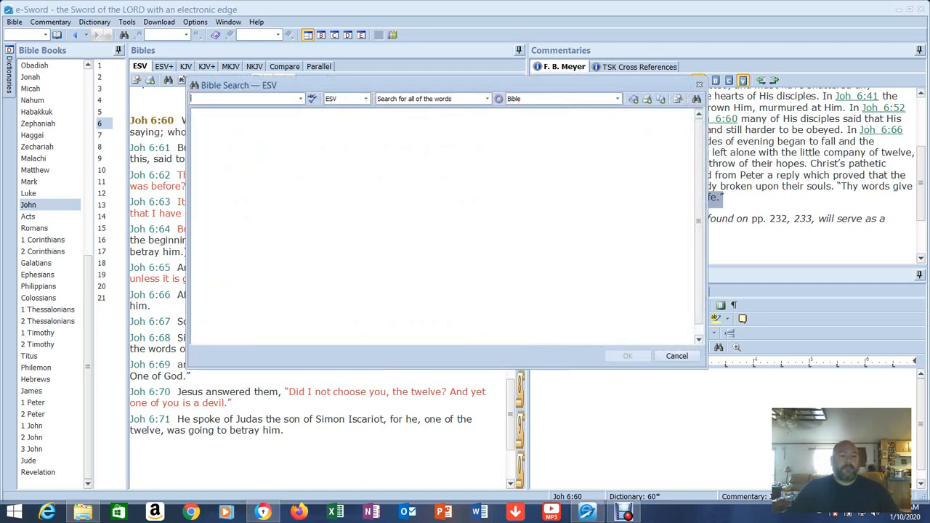
Search the ESV for 'spirit who gives life', returning John 6:63 and 2 Corinthians 3:6.
text(spirit who gives)
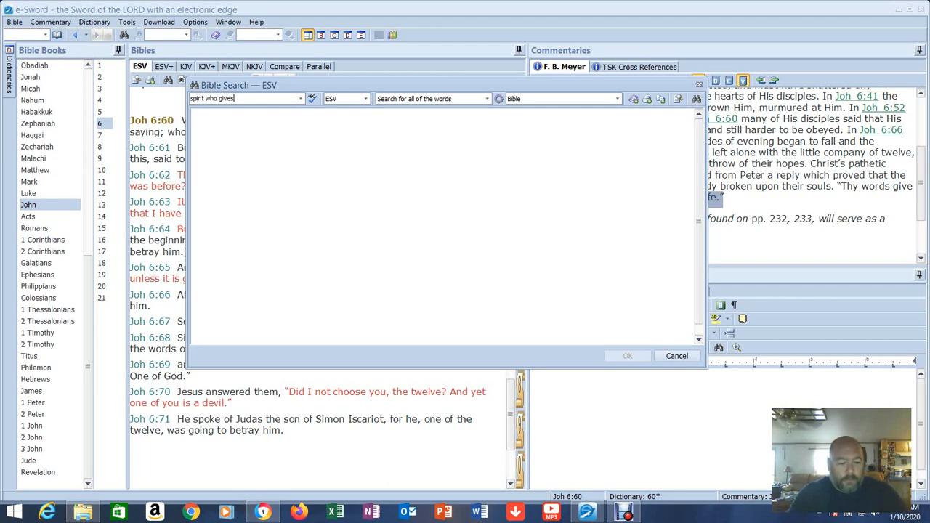
text(life)
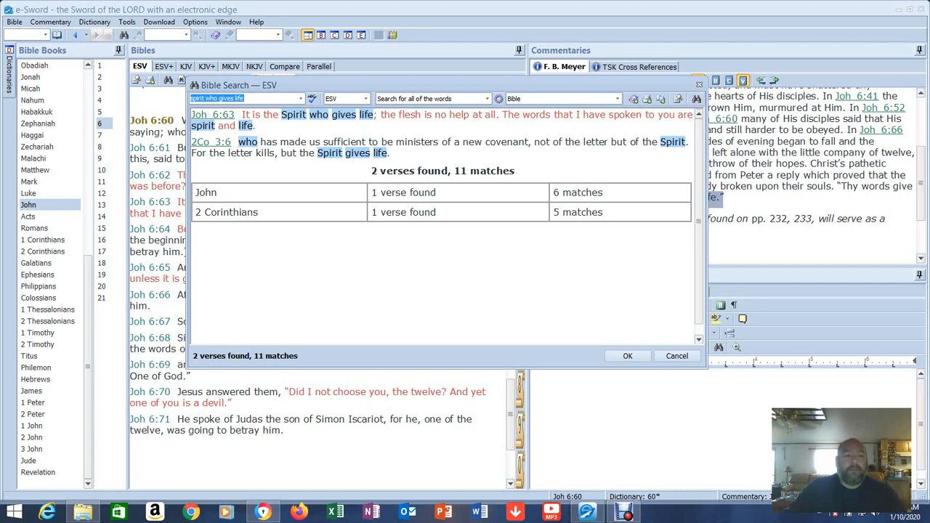
Enter text in the search box, then return to John 6:60-71 beside the Meyer commentary.
text(flesl)
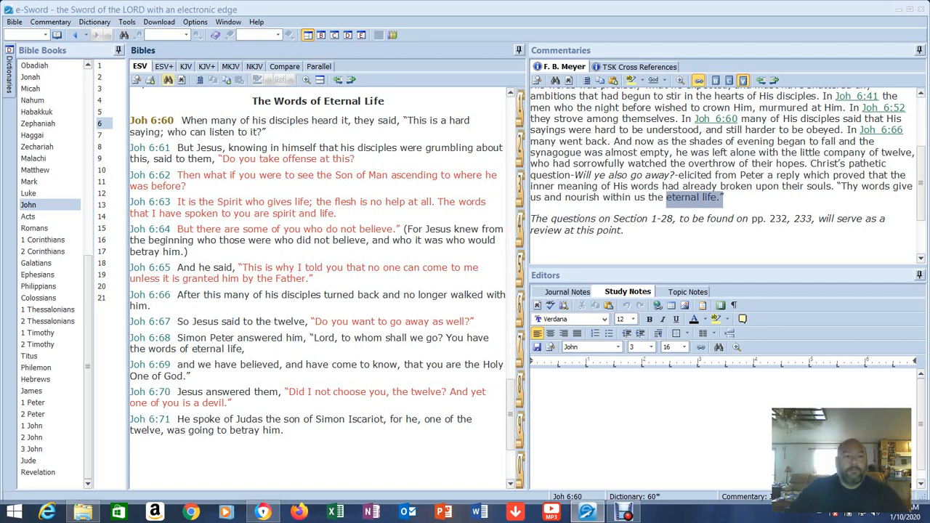
Search the ESV for 'those that are led by the spirit' (0 verses), then switch to Chrome.
click(306, 35)
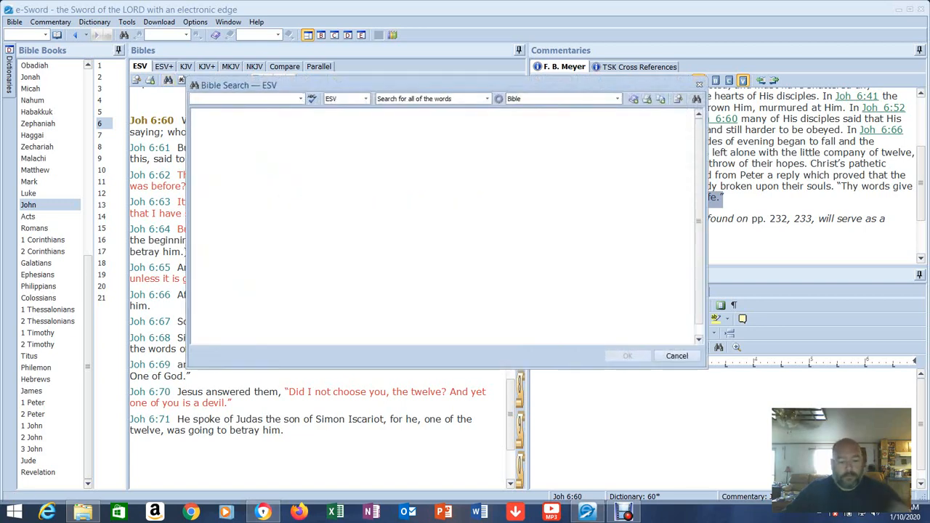
text(those that are led by the)
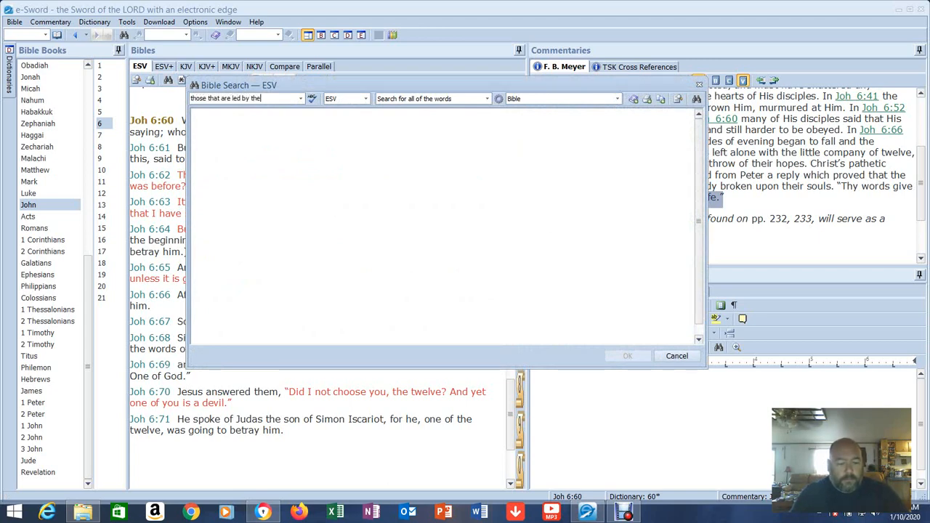
text(spirit)
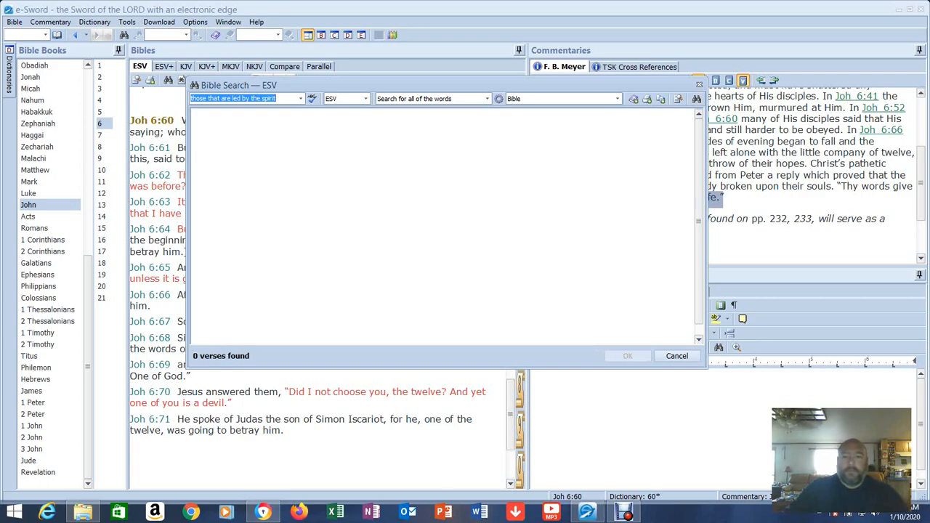
click(676, 355)
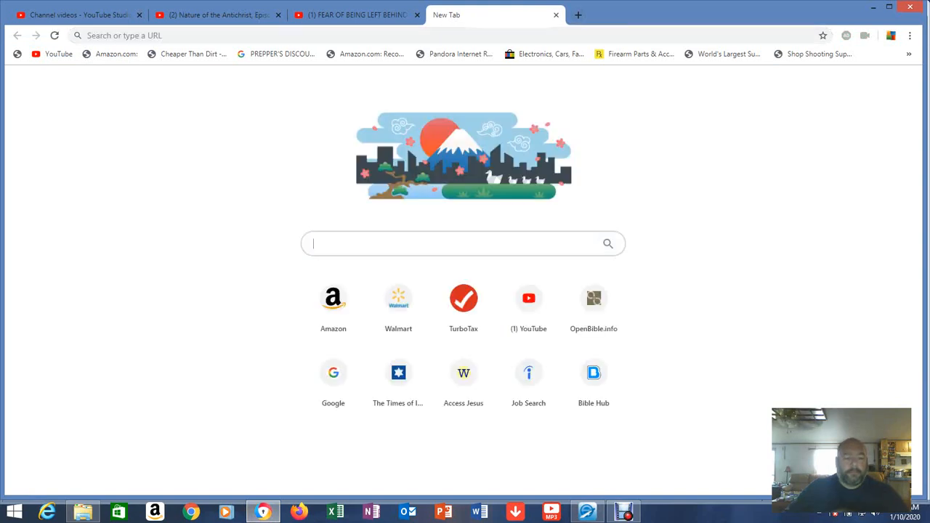
Search Bing for 'those that are led by the spirit', identifying it as Romans 8:14.
text(those that are led by the spirit)
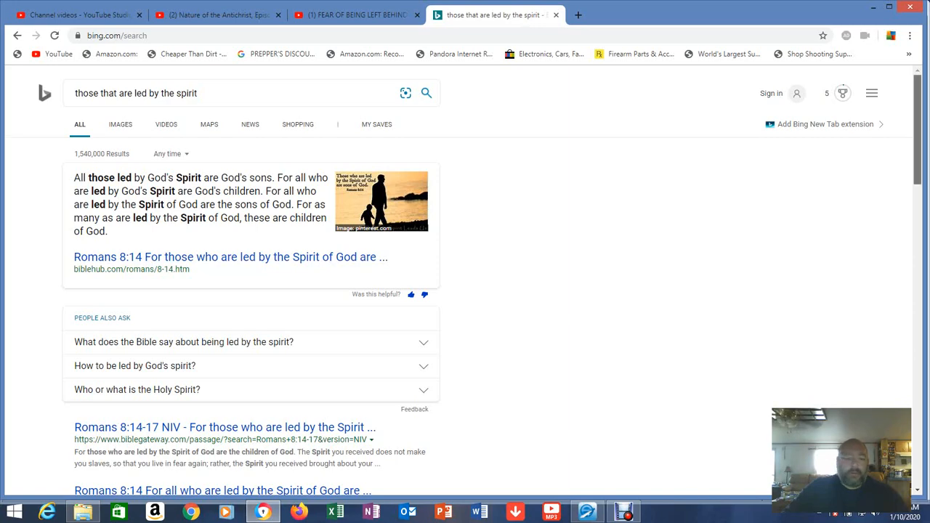
scroll(down, 3)
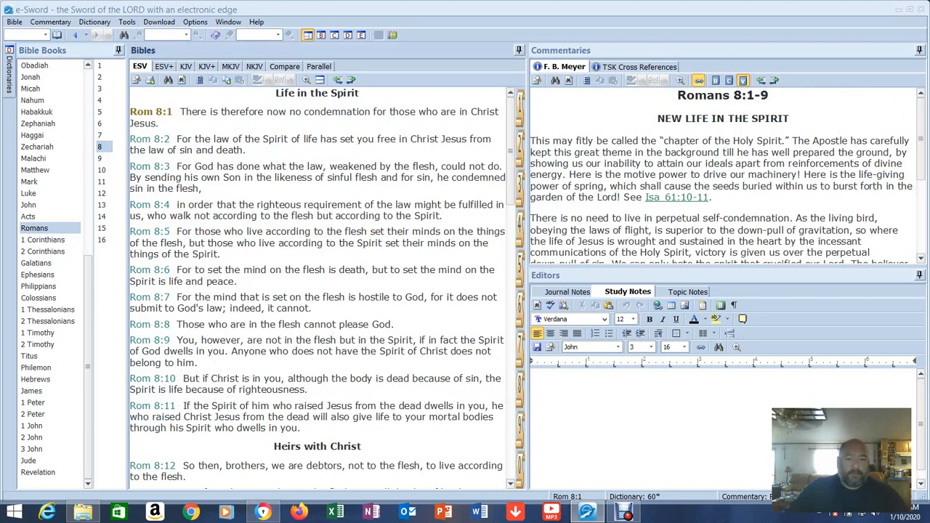
scroll(down, 3)
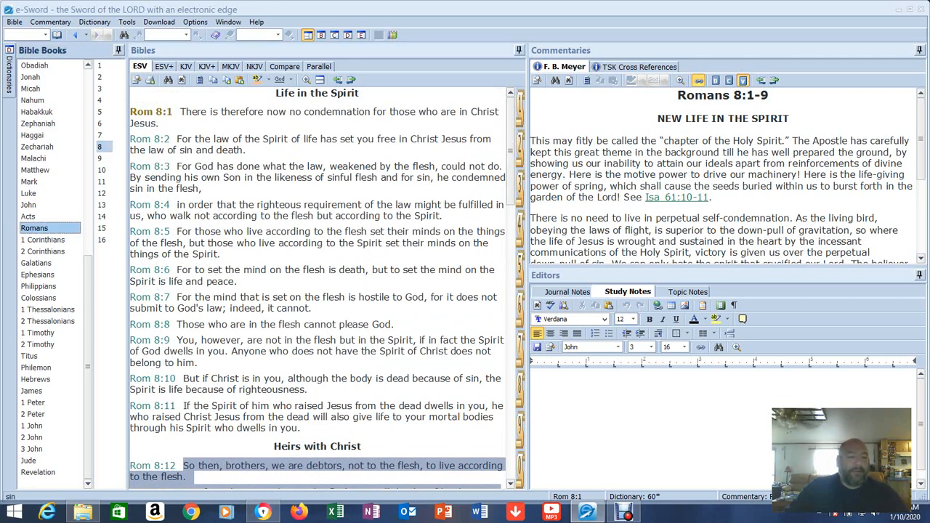
Return to John 6 and scroll down to verses 60-71.
click(29, 203)
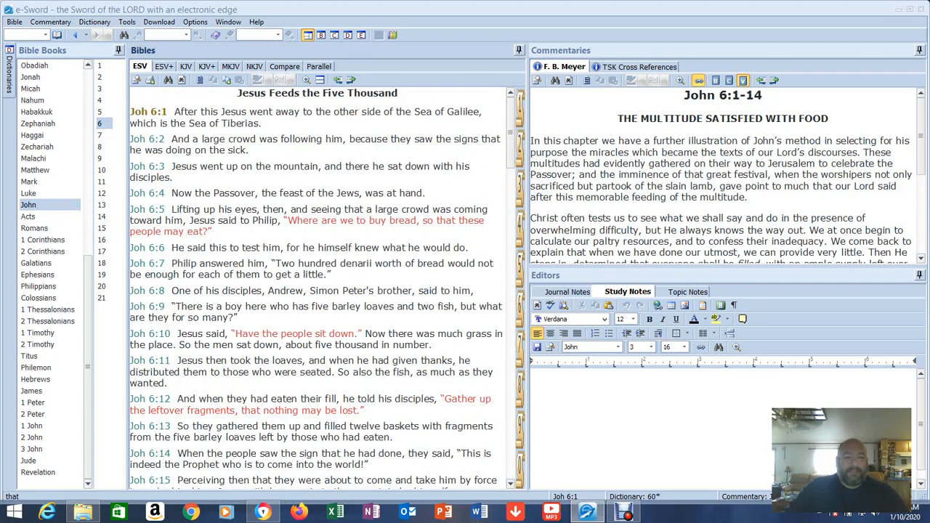
scroll(down, 3)
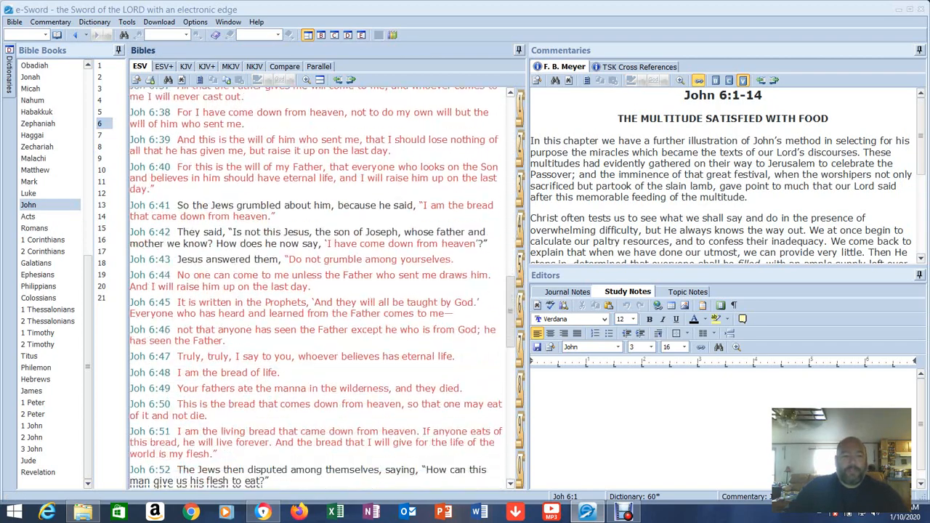
scroll(down, 3)
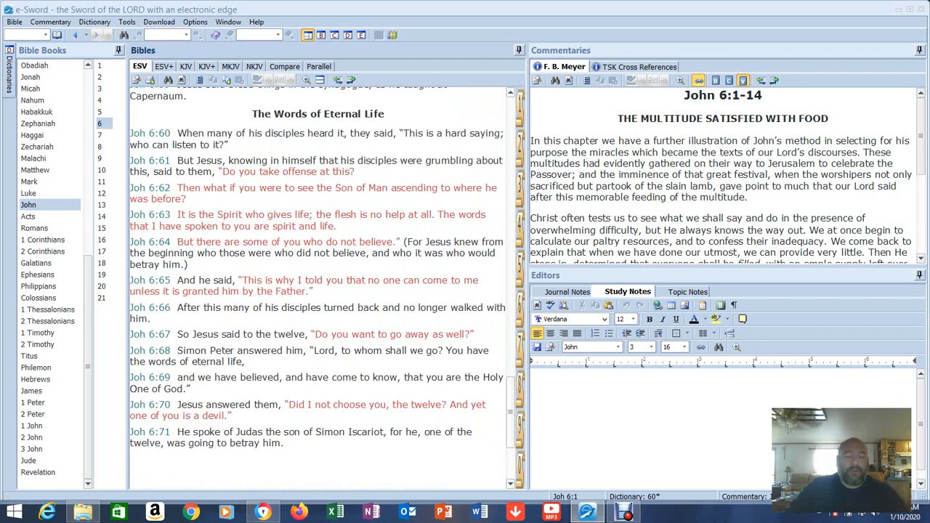